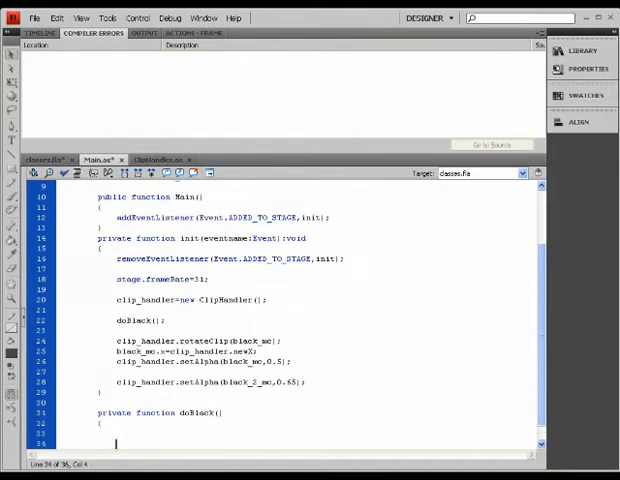
# Scroll down to the rotateClip, black_mc.x and setAlpha(black_mc) lines in init().
pyautogui.scroll(-3)
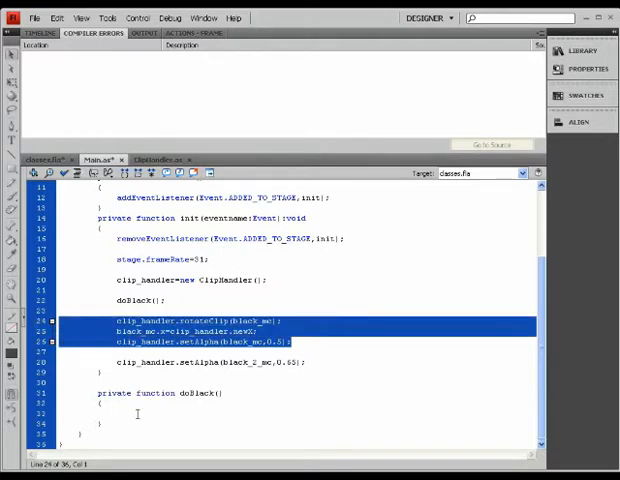
# Cut the three black_mc lines from init() into doBlack(), leaving the doBlack() call.
pyautogui.press('Delete')
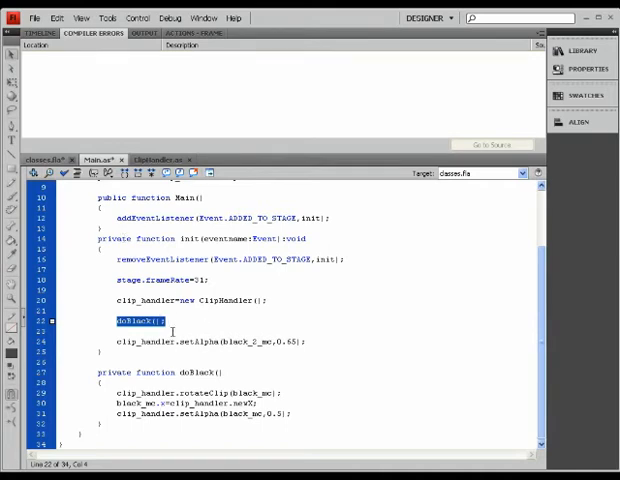
pyautogui.click(175, 320)
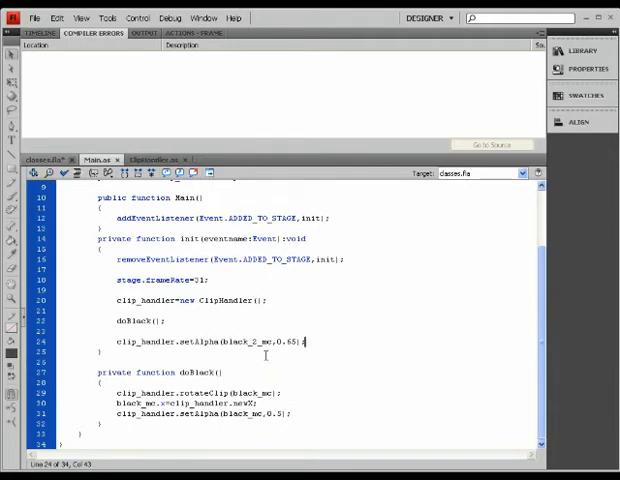
# Test the movie to see the rotated square and dark rectangle in classes.swf.
pyautogui.click(47, 159)
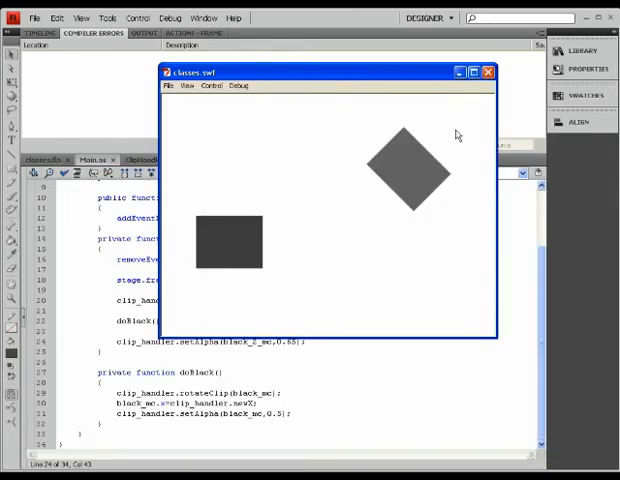
# Close classes.swf and type "doBla" on a new line below doBlack() in init().
pyautogui.click(488, 71)
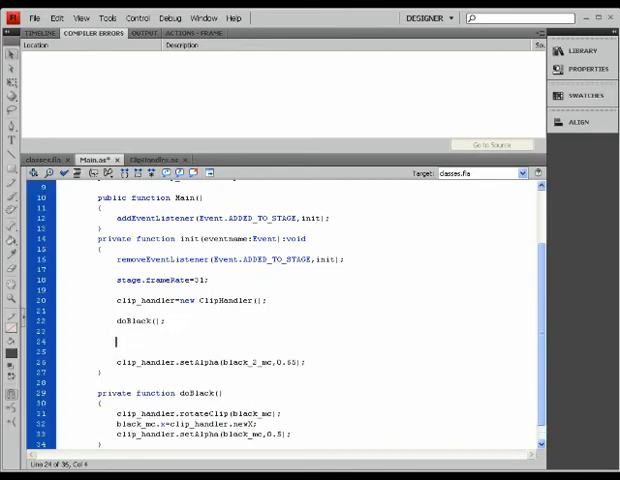
pyautogui.write('doBla')
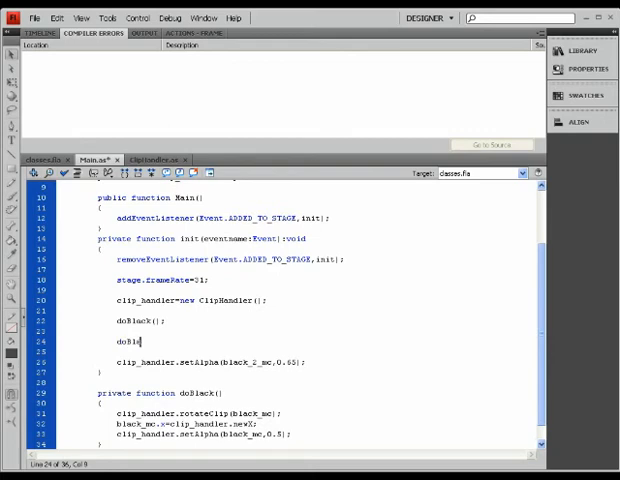